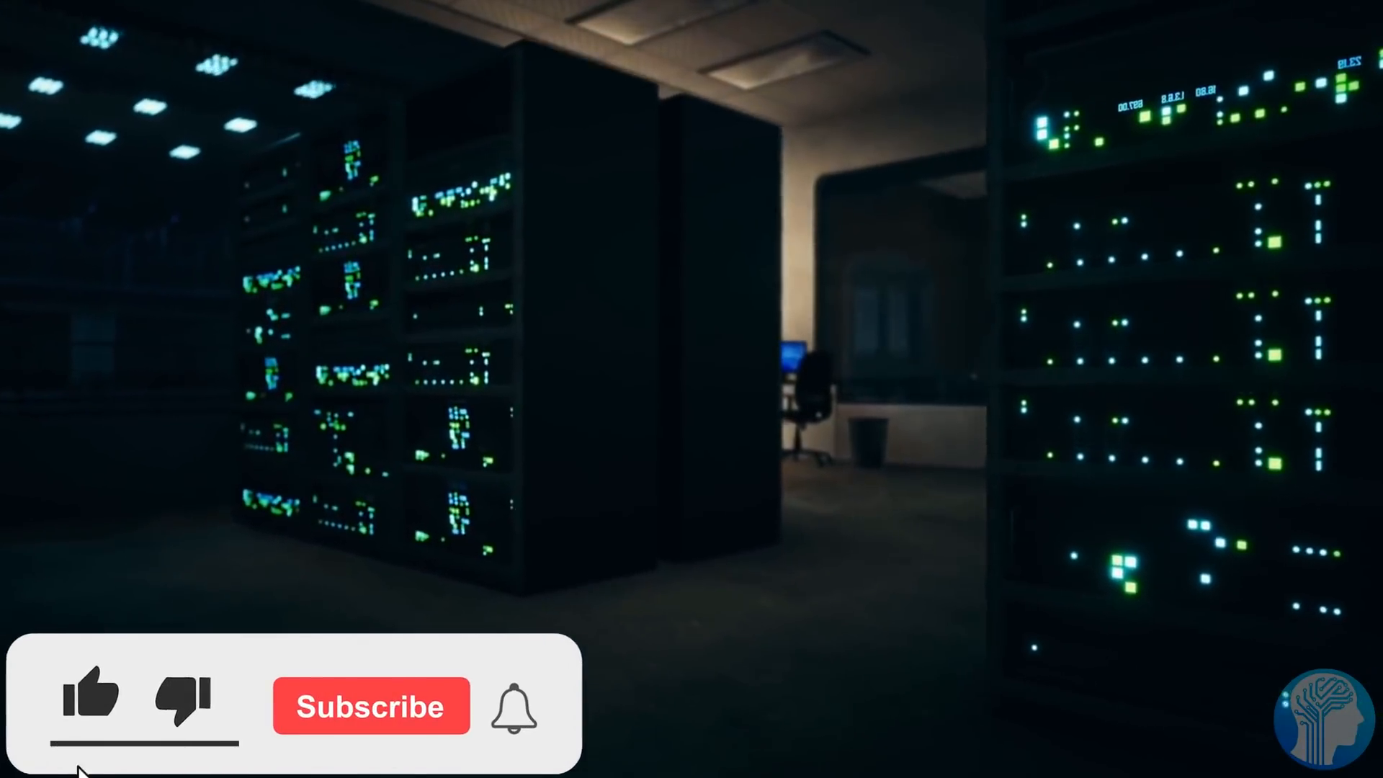
click(370, 706)
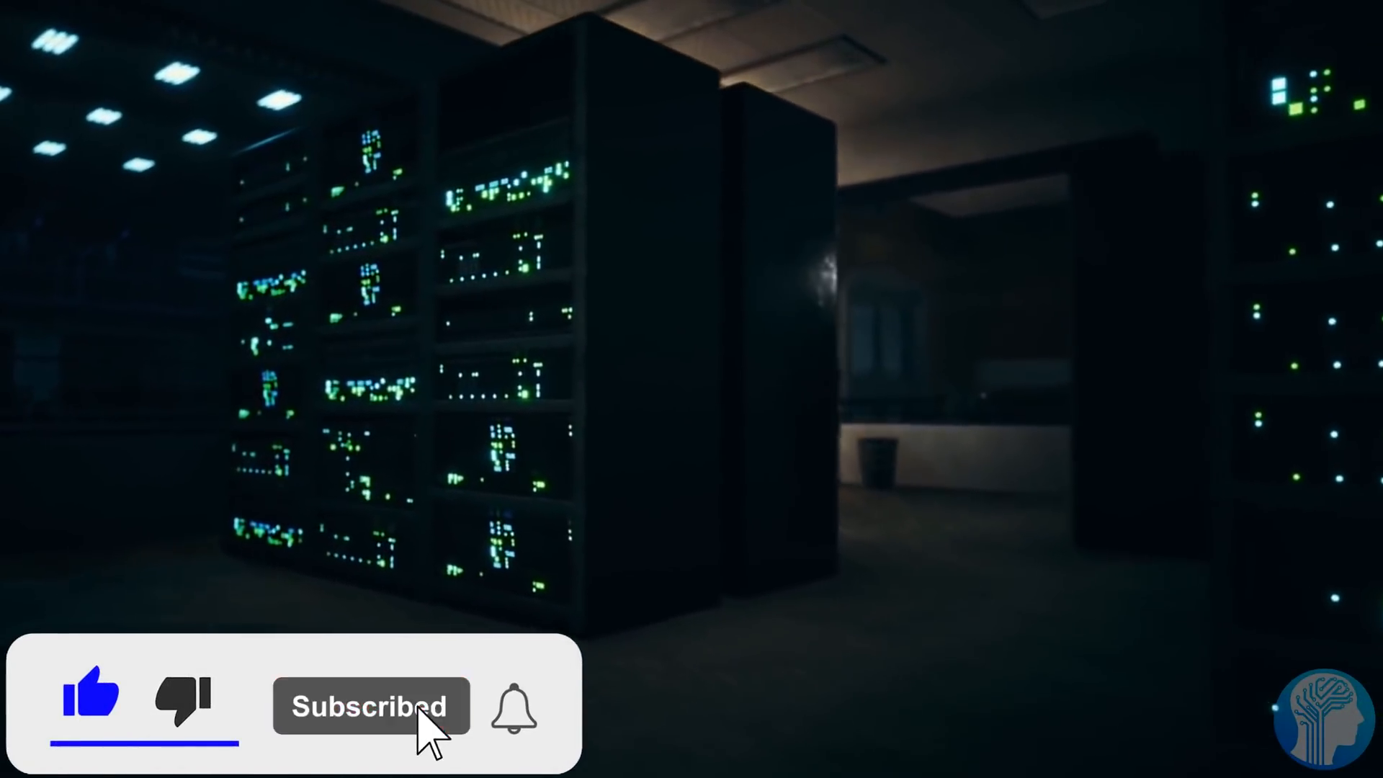
click(511, 706)
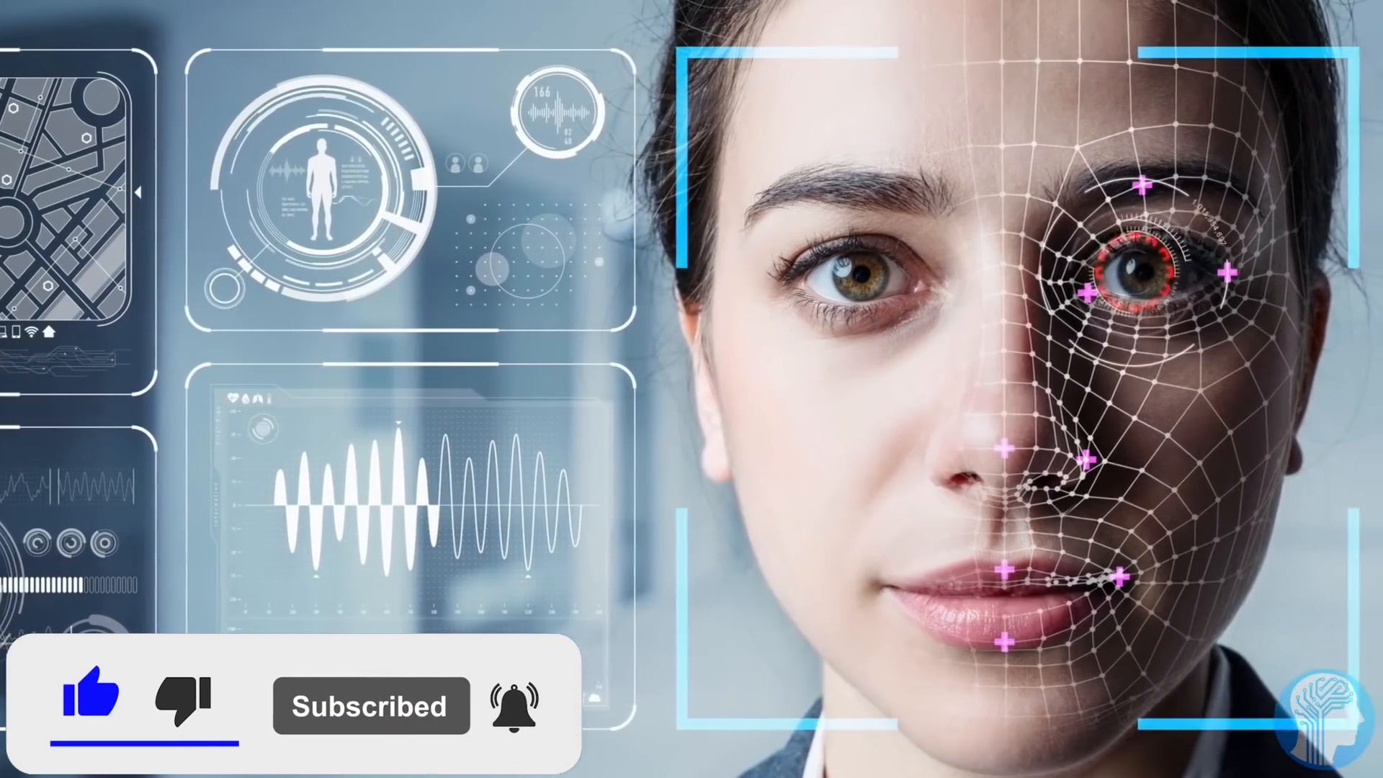